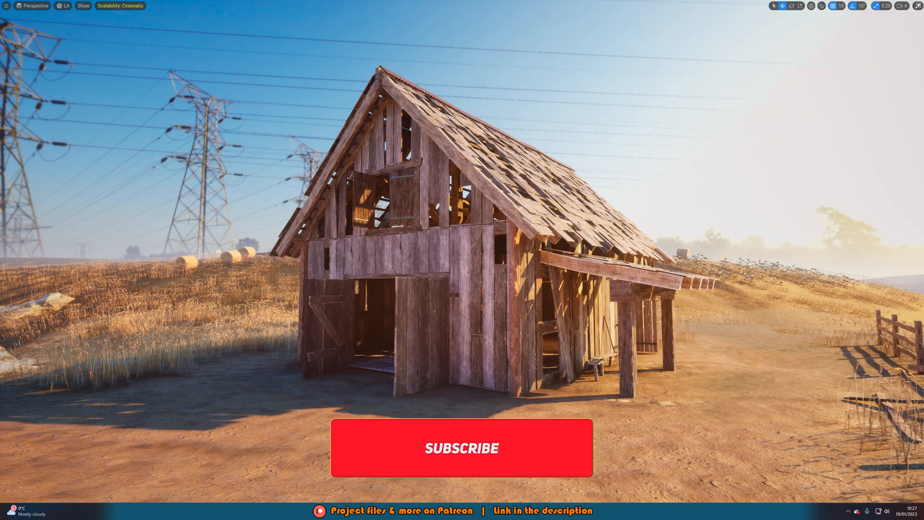
Open InventoryWidget from the Content Drawer in the Widget Blueprint editor
left_click(462, 448)
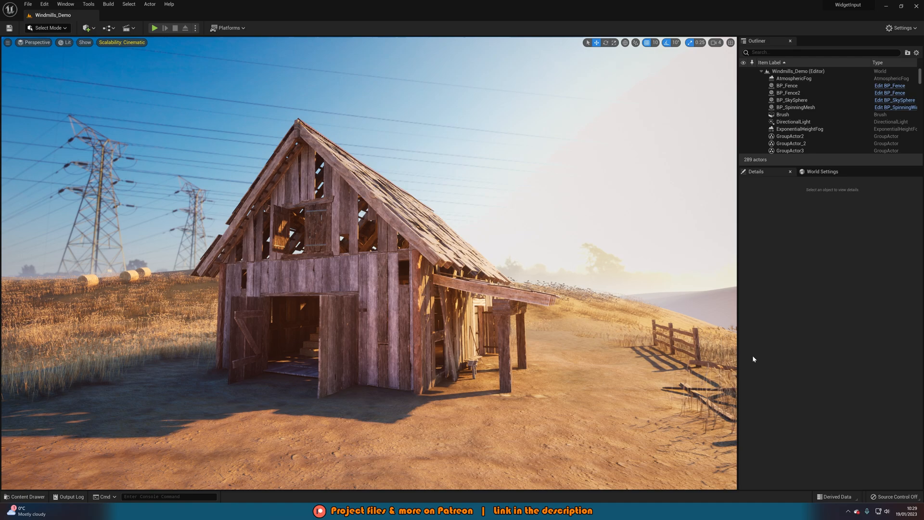
left_click(24, 497)
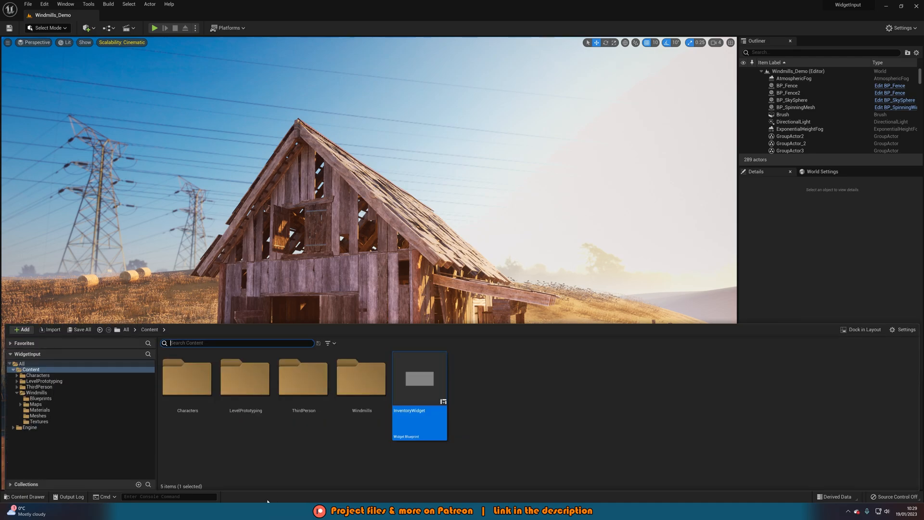
mouse_move(418, 377)
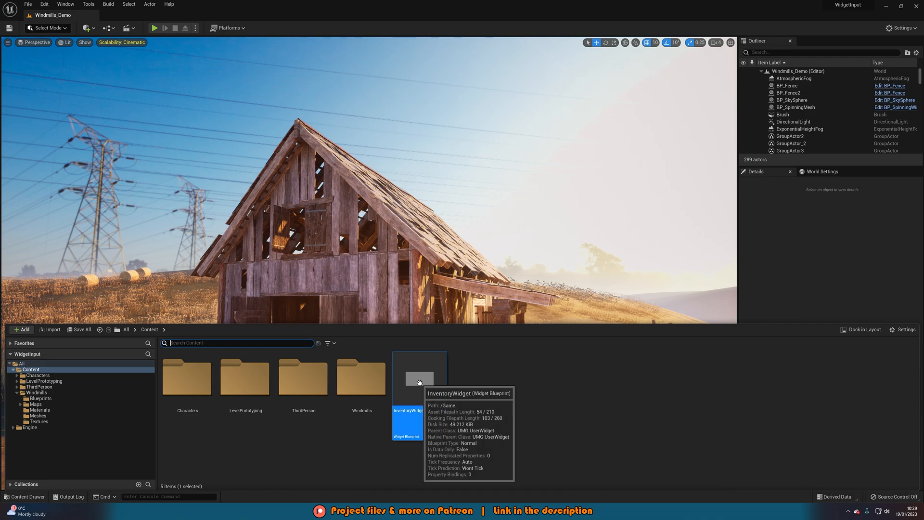
double_click(418, 377)
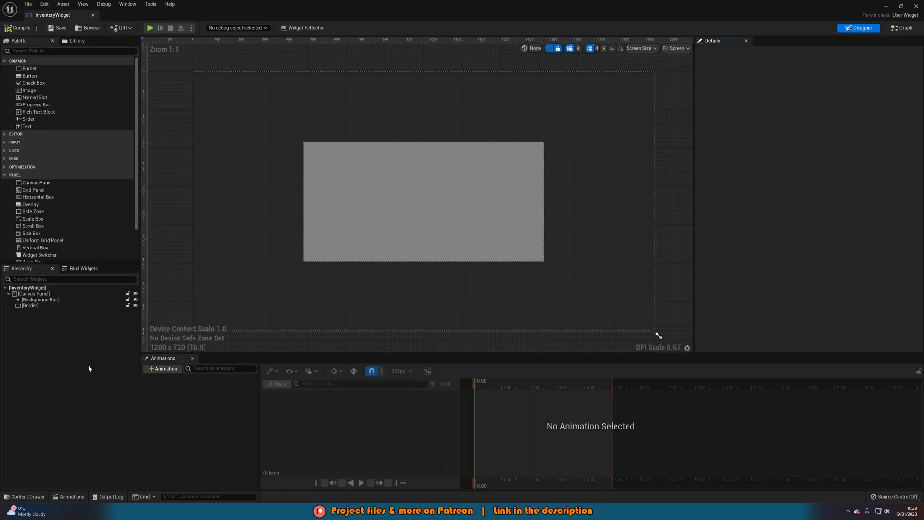
left_click(34, 294)
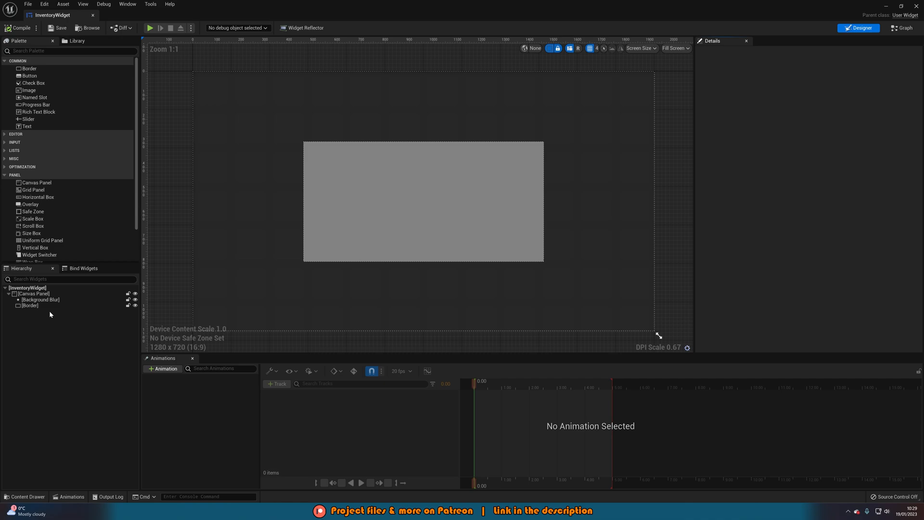
mouse_move(107, 405)
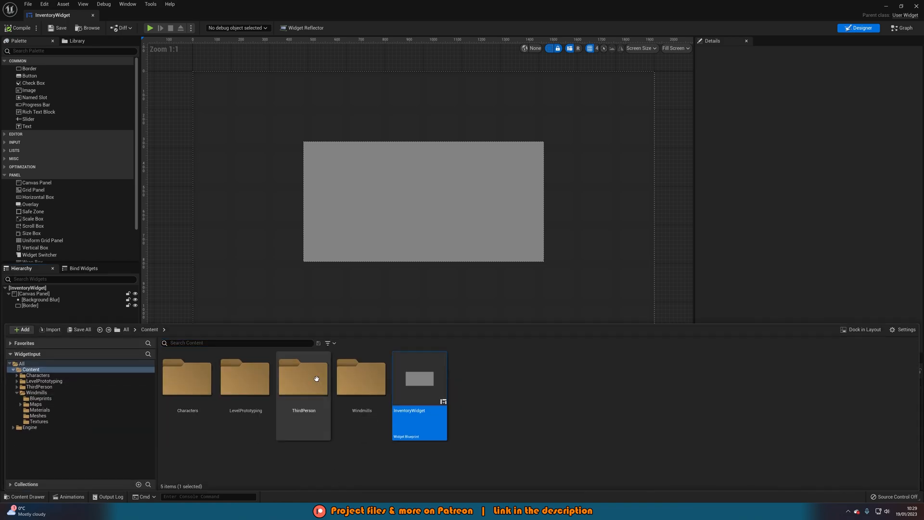
Open BP_ThirdPersonCharacter from ThirdPerson > Blueprints into its event graph
double_click(303, 377)
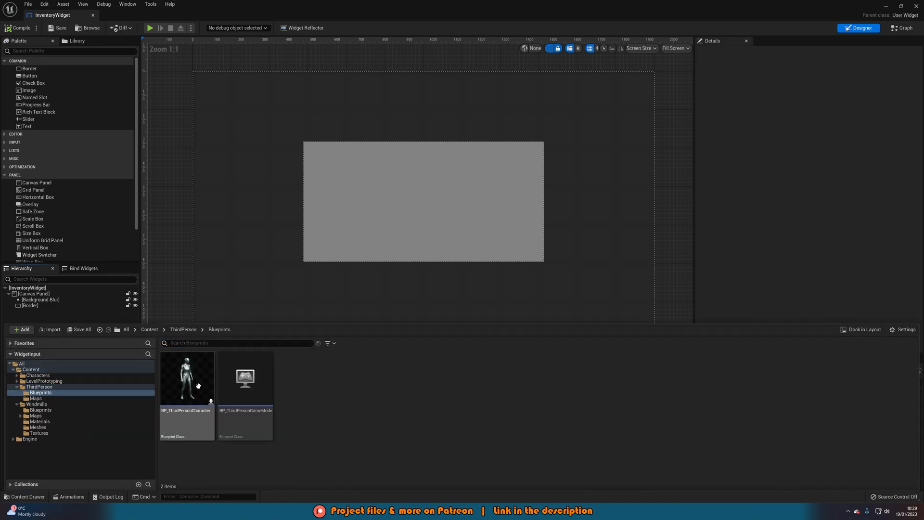
double_click(186, 378)
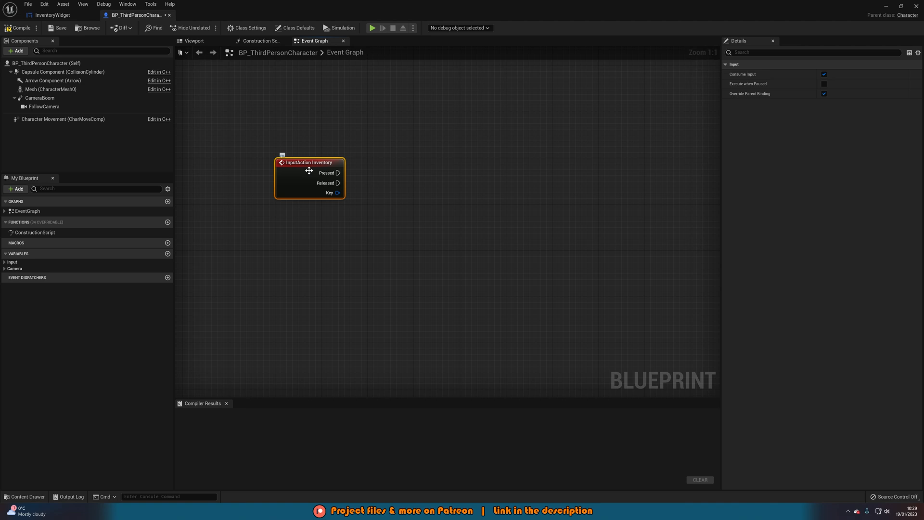
mouse_move(352, 185)
type("crea")
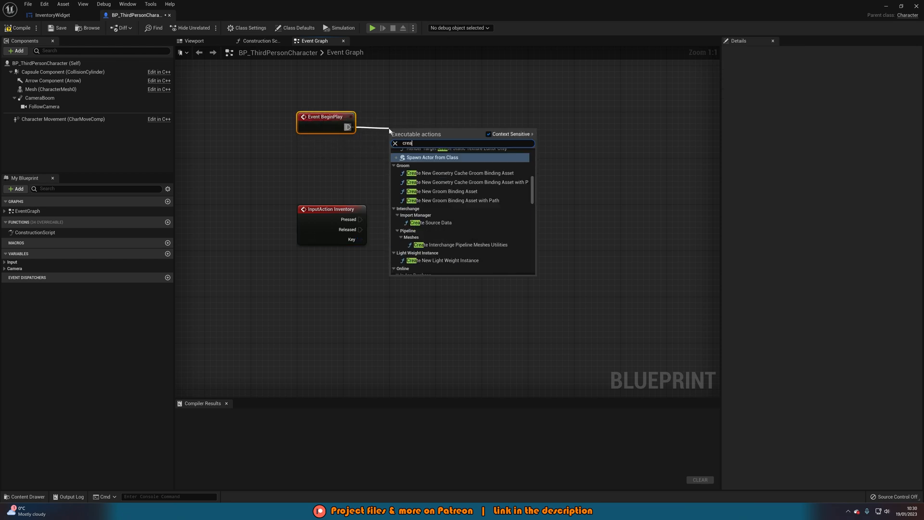
Create an InventoryWidget on BeginPlay and promote it to the variable 'Inventory UI'
left_click(432, 157)
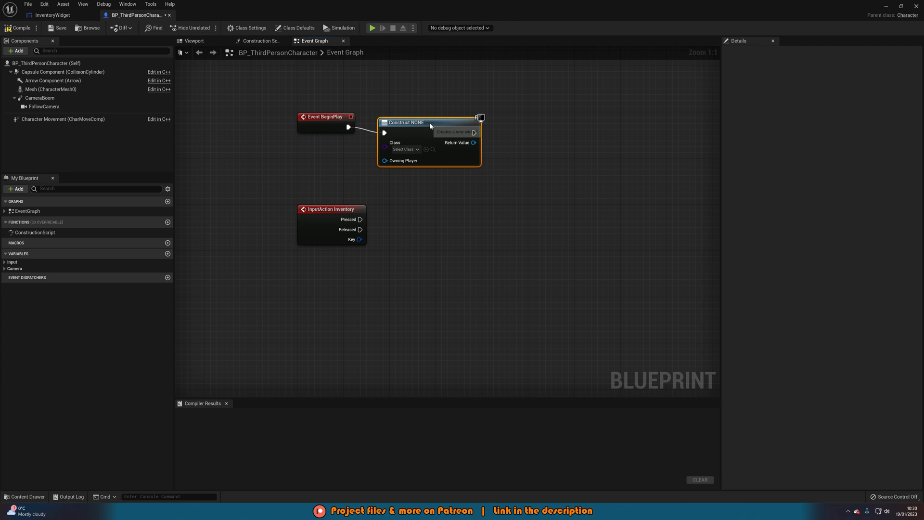
left_click(403, 149)
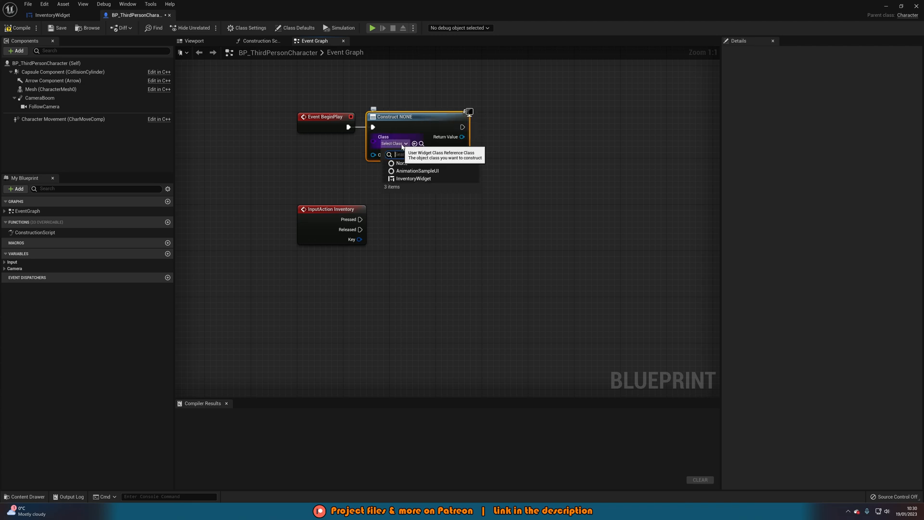
left_click(413, 179)
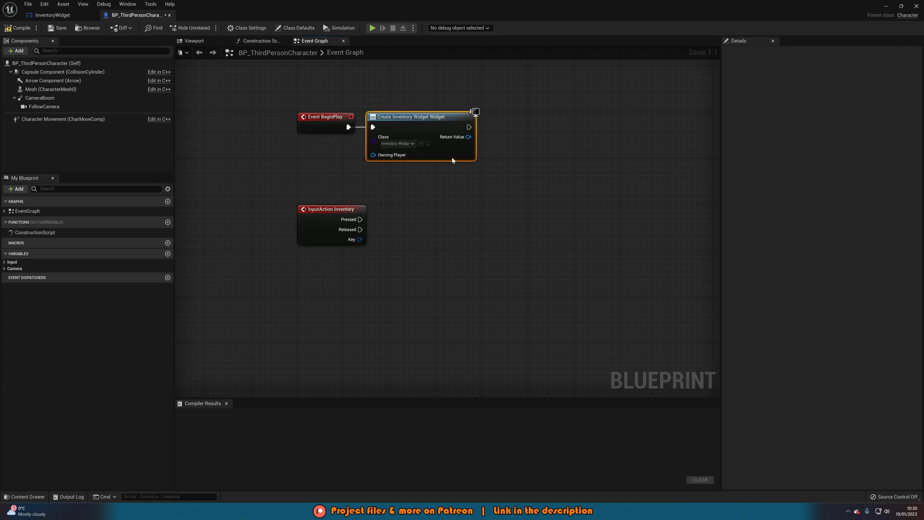
right_click(469, 135)
type("Iv")
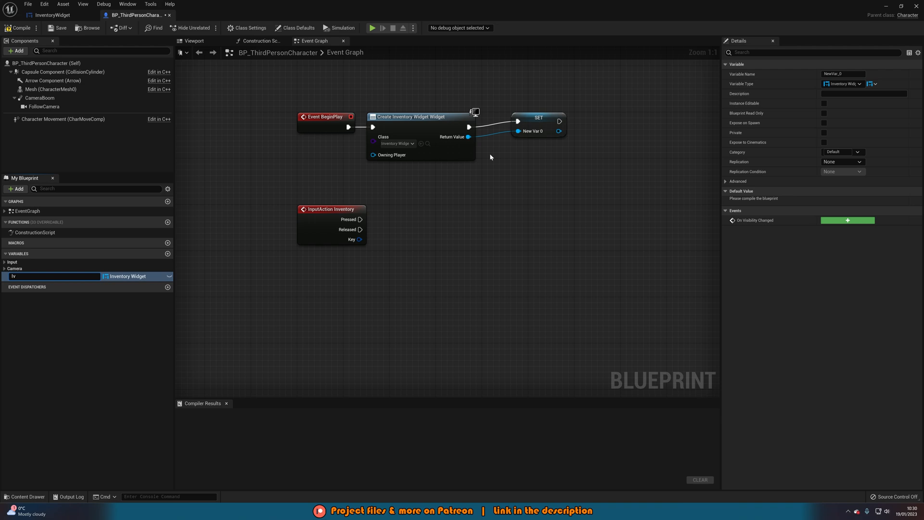
type("Inventory UI")
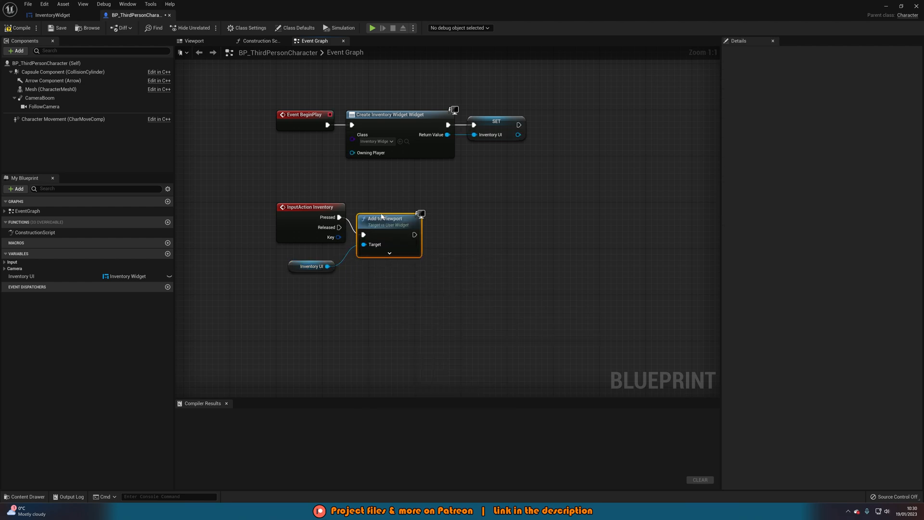
After Add to Viewport, set UI-only input mode and show the mouse cursor via Get Player Controller
left_click(311, 265)
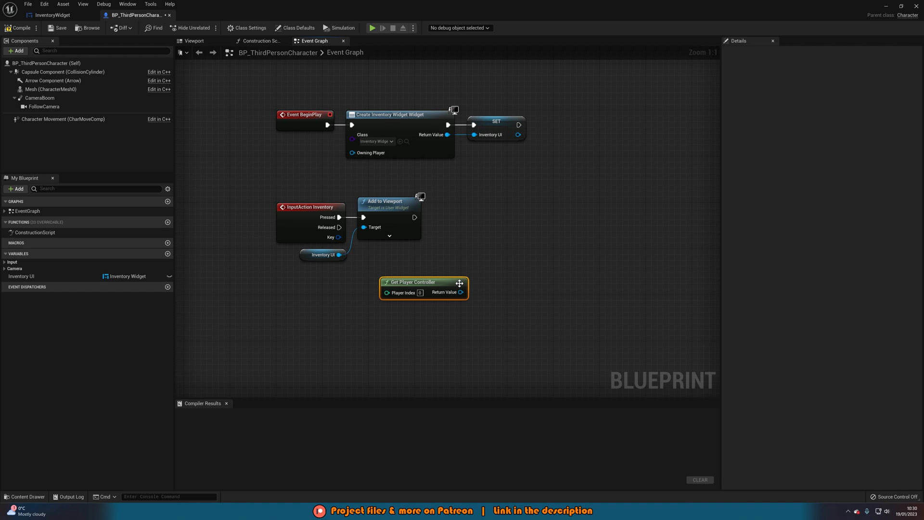
type("set in")
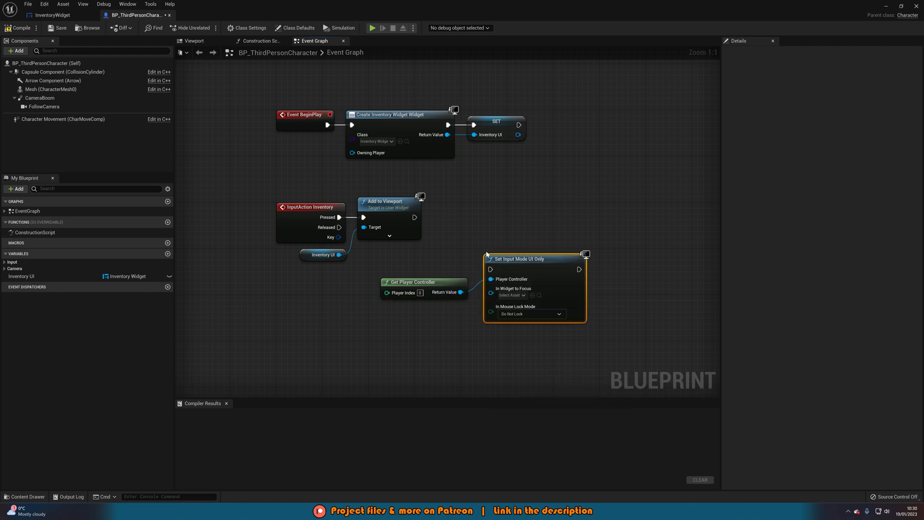
left_click_drag(339, 254, 490, 287)
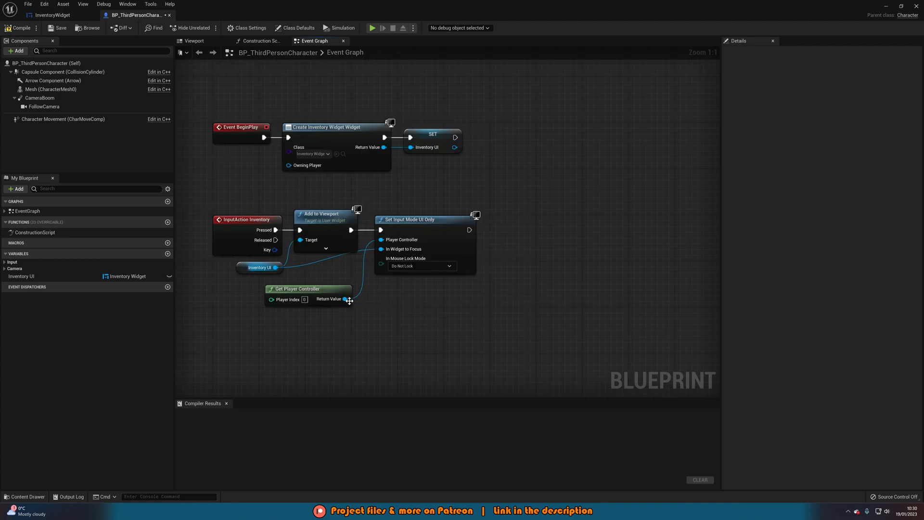
left_click_drag(347, 298, 429, 306)
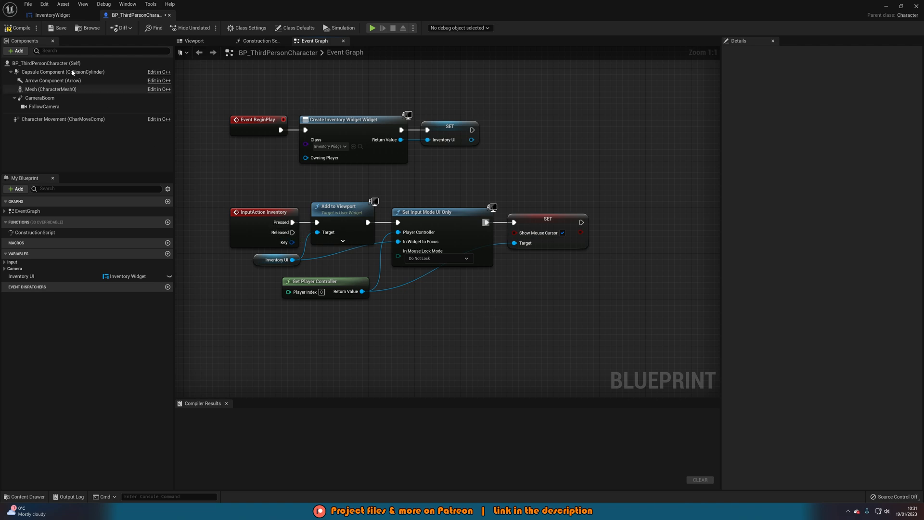
Return to the InventoryWidget editor and show its event graph
left_click(17, 28)
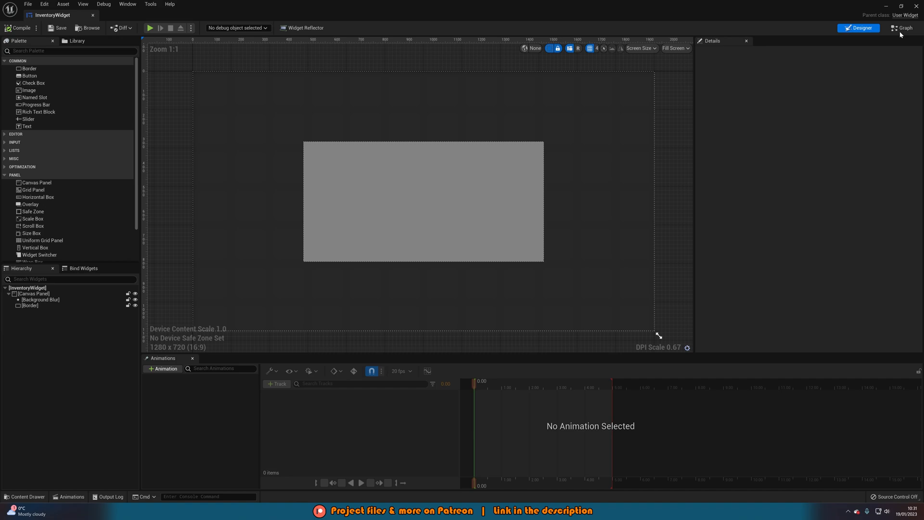
left_click(901, 28)
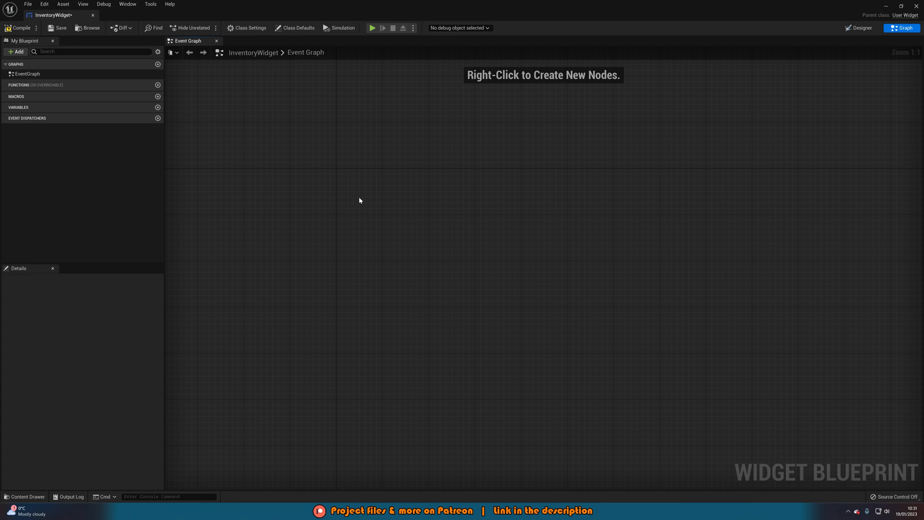
mouse_move(178, 128)
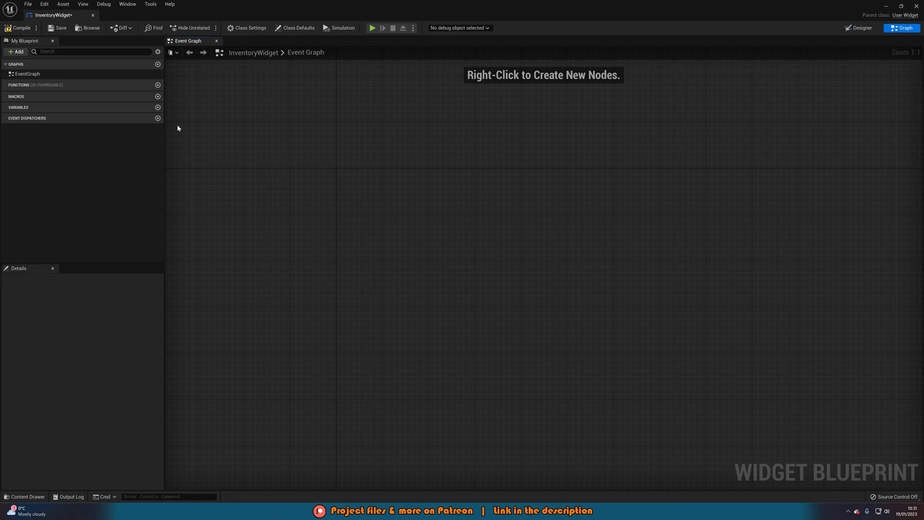
mouse_move(39, 89)
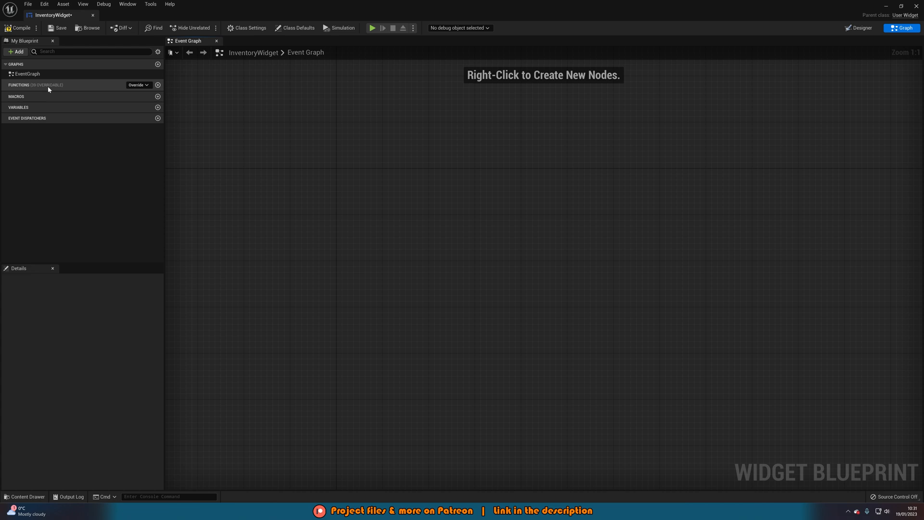
mouse_move(73, 87)
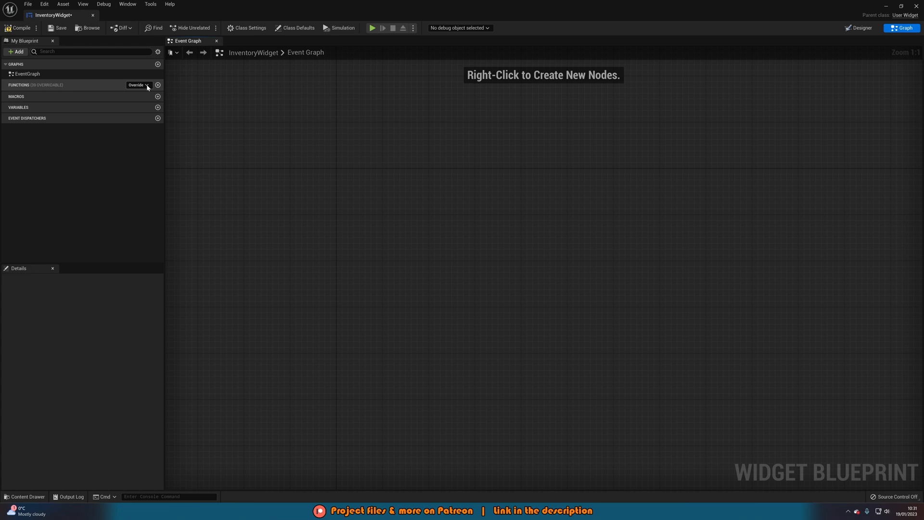
Override On Key Down and read the pressed key from In Key Event with Get Key
left_click(138, 84)
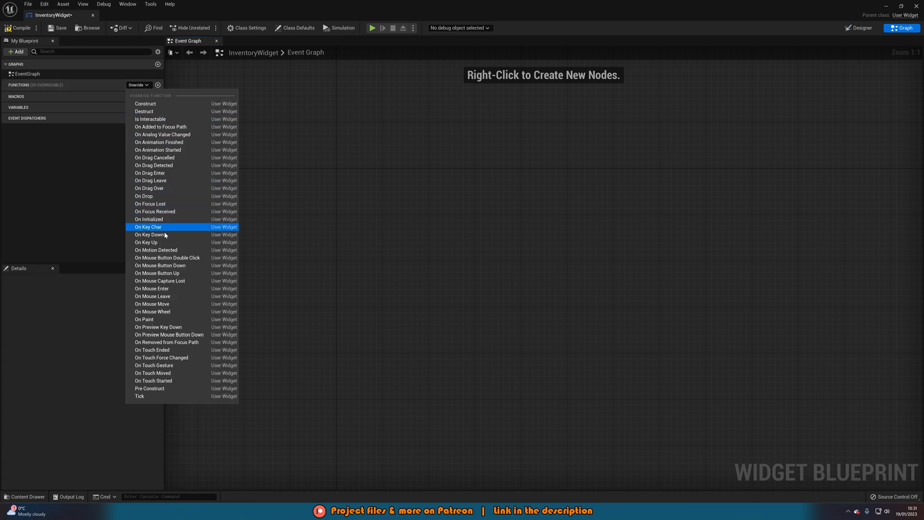
left_click(150, 234)
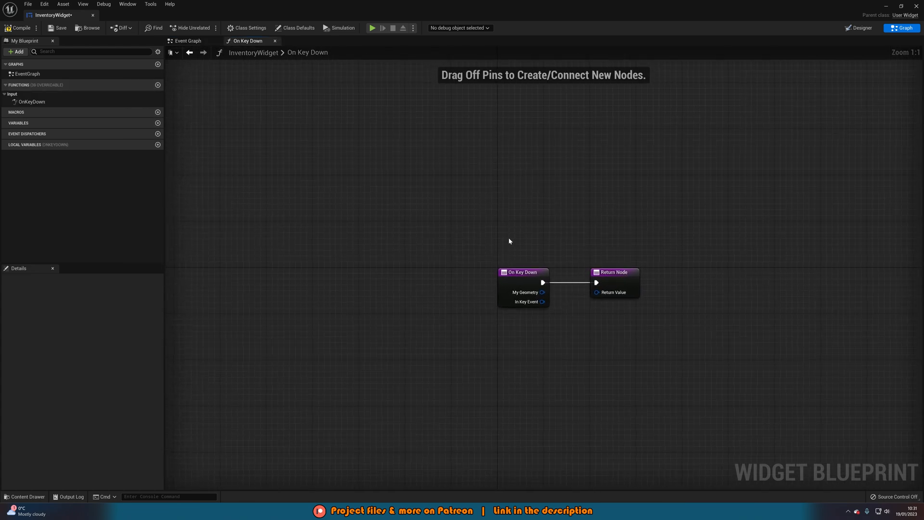
mouse_move(511, 236)
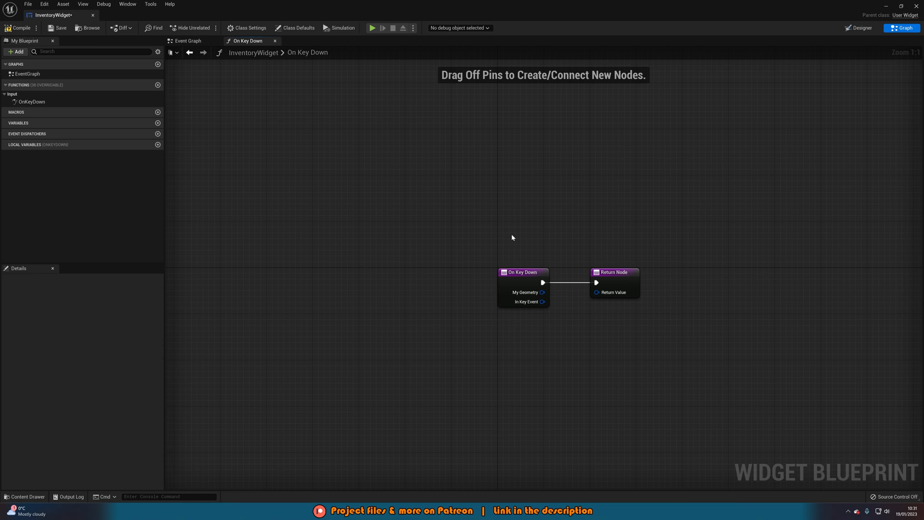
mouse_move(635, 253)
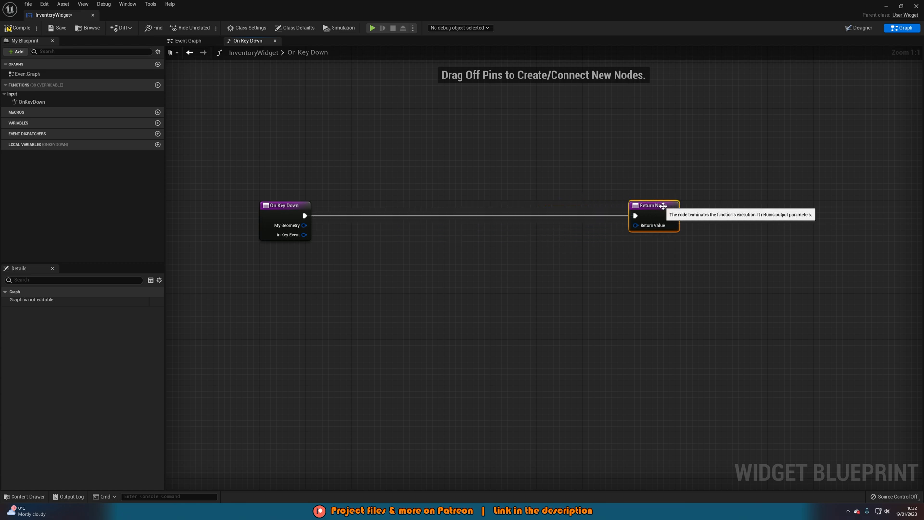
left_click_drag(303, 235, 341, 253)
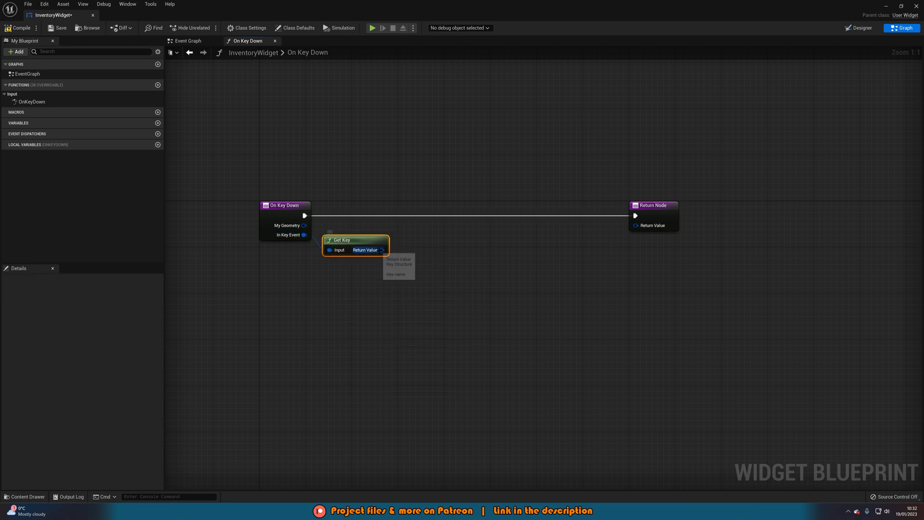
left_click_drag(382, 251, 418, 254)
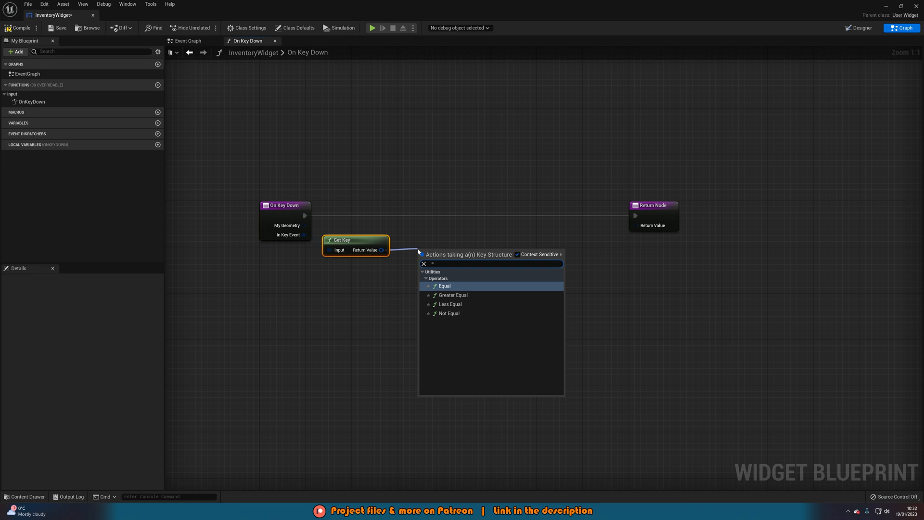
Compare the key for equality with Tab and feed the result into a Branch
left_click(444, 286)
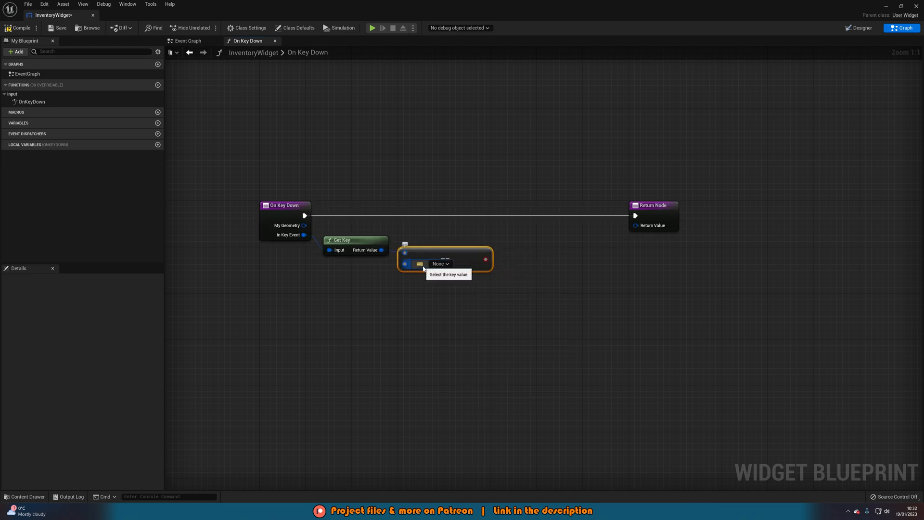
left_click(440, 264)
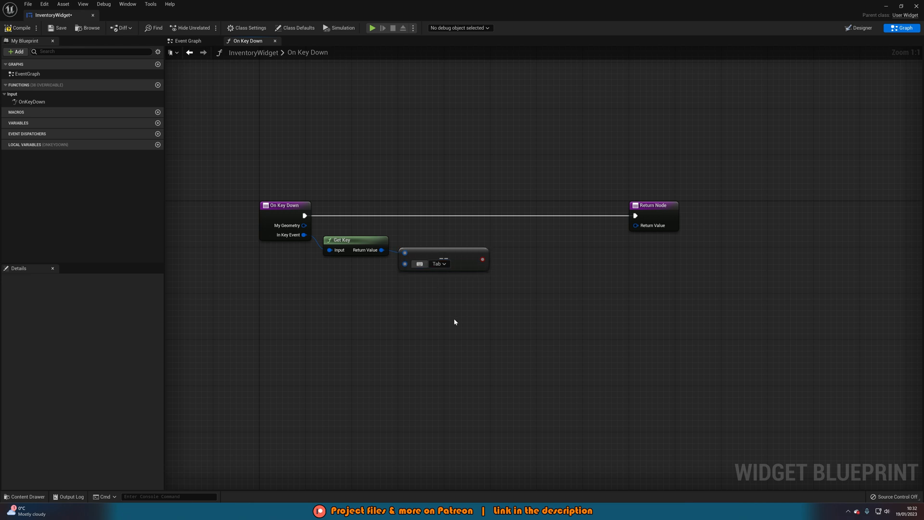
left_click_drag(482, 259, 504, 283)
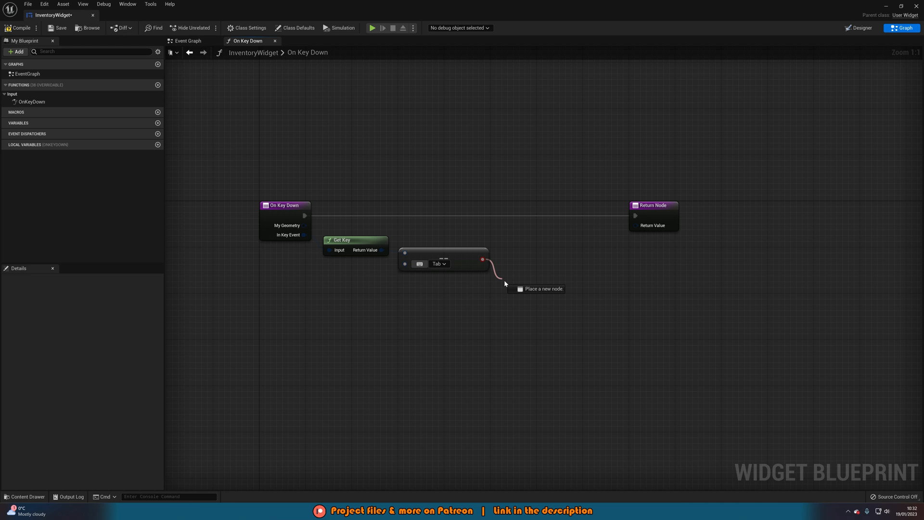
left_click(531, 292)
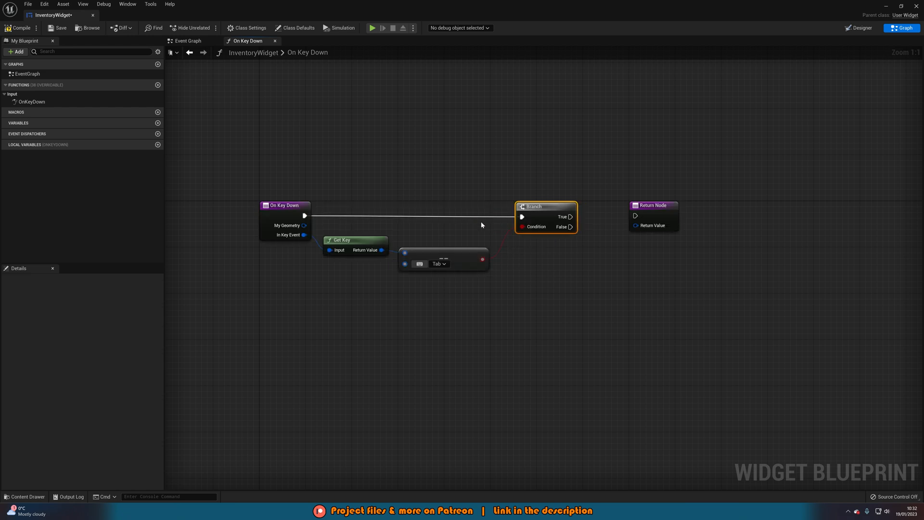
mouse_move(538, 209)
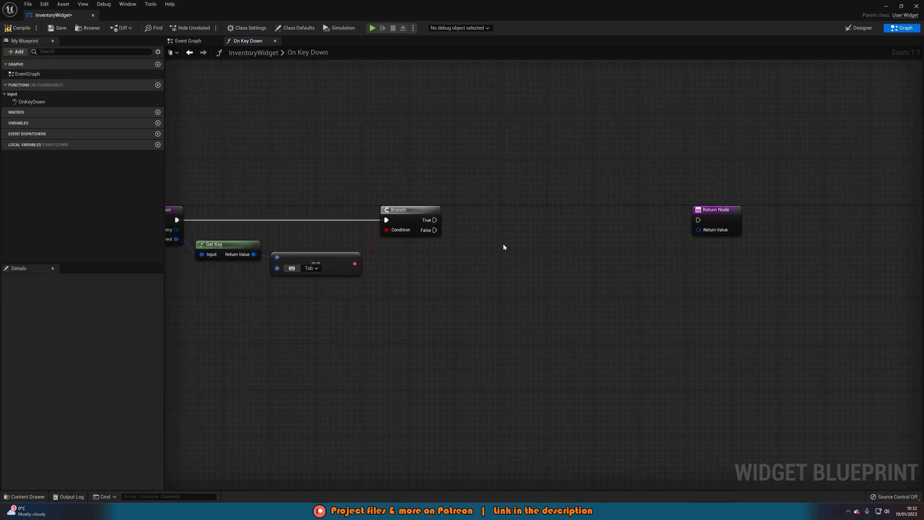
mouse_move(451, 242)
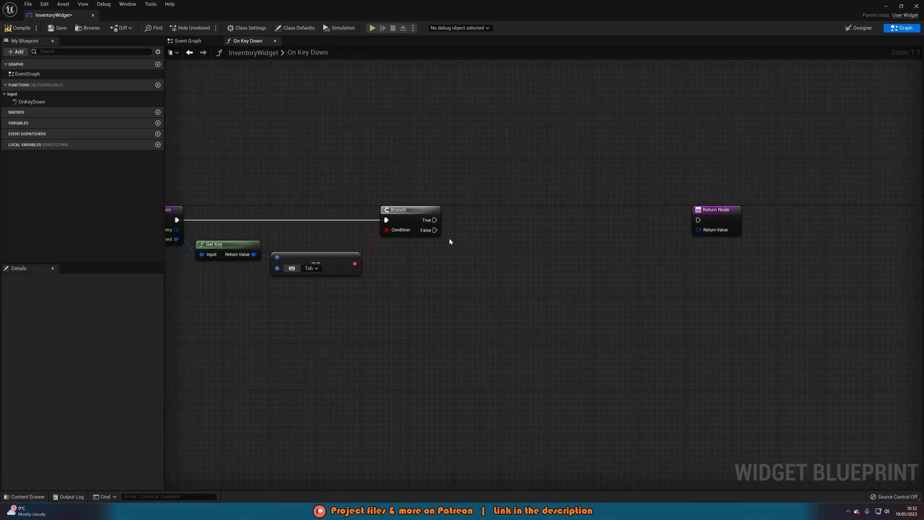
Search for a Get Player Controller node after the Branch
type("get play")
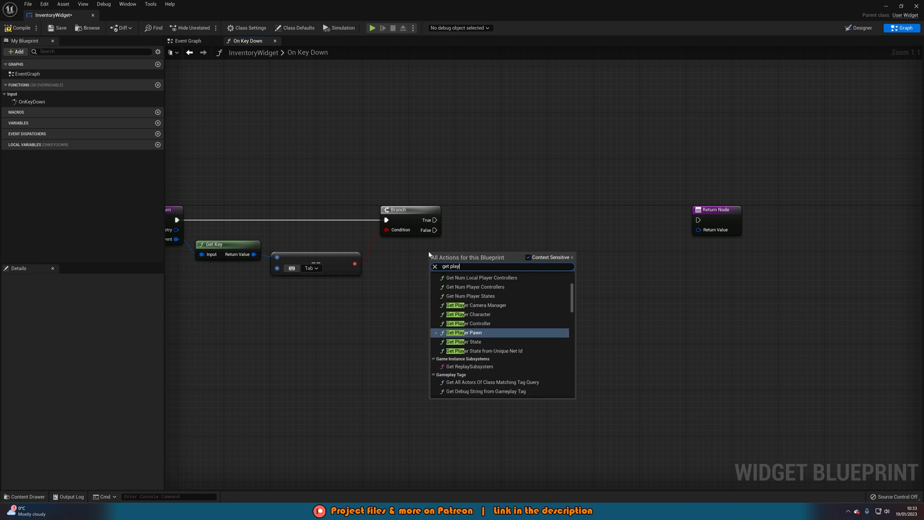
On Branch True, set Game Only input mode then Show Mouse Cursor on the player controller
left_click(469, 324)
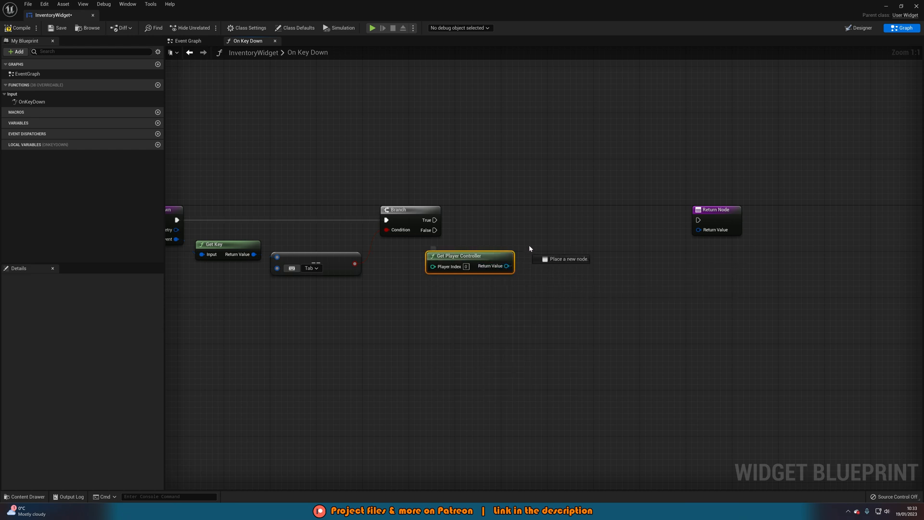
type("set input")
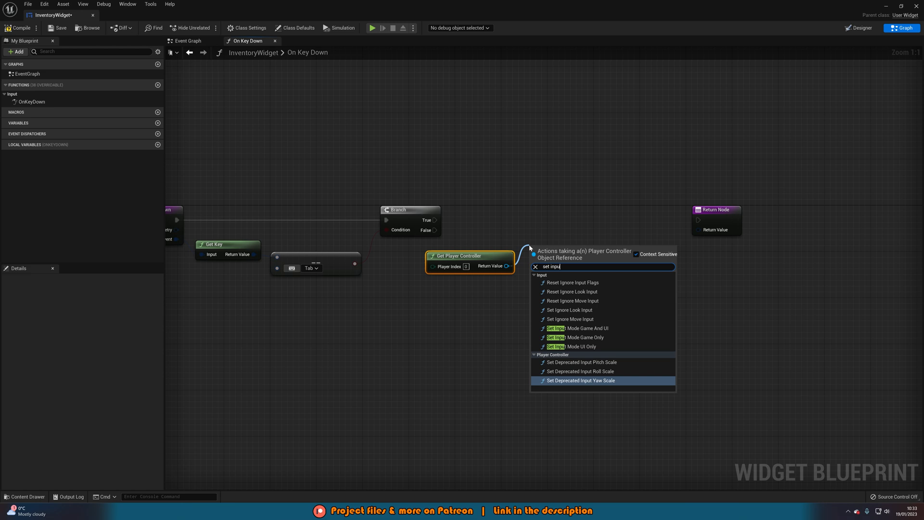
left_click(579, 337)
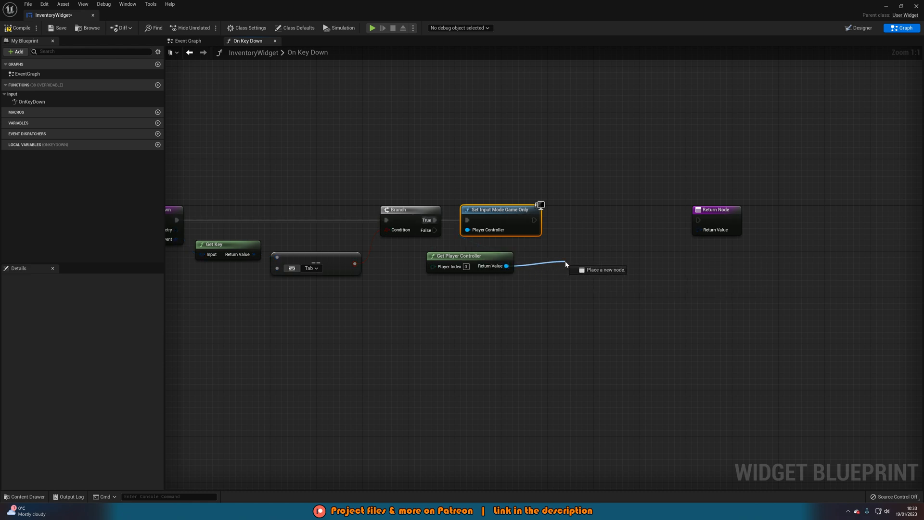
type("set show")
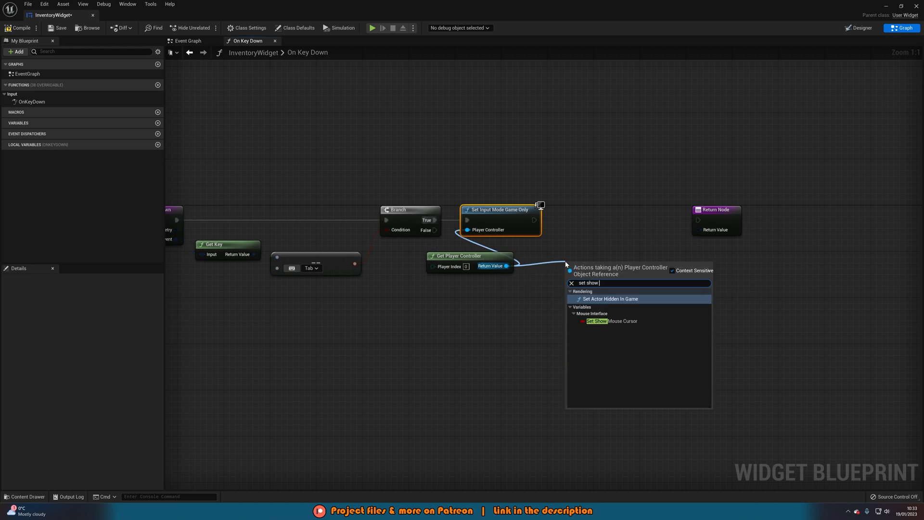
left_click(597, 321)
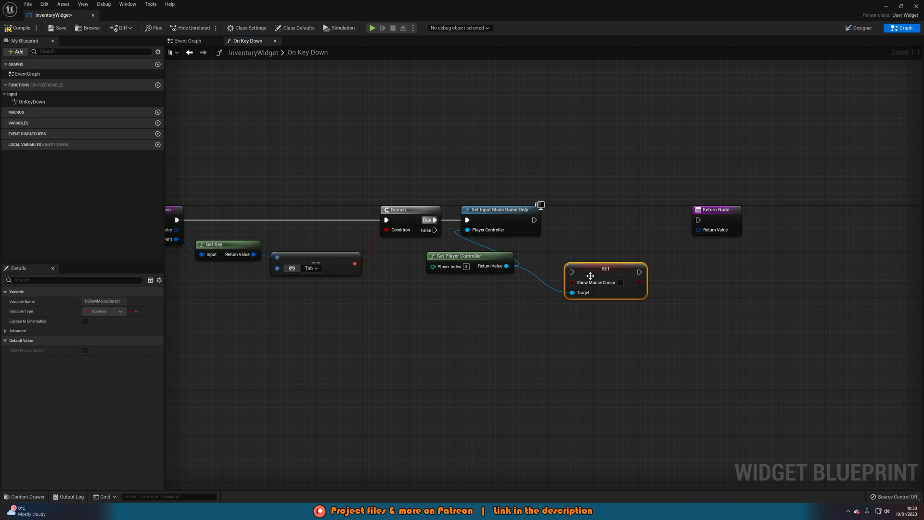
left_click_drag(604, 276, 594, 219)
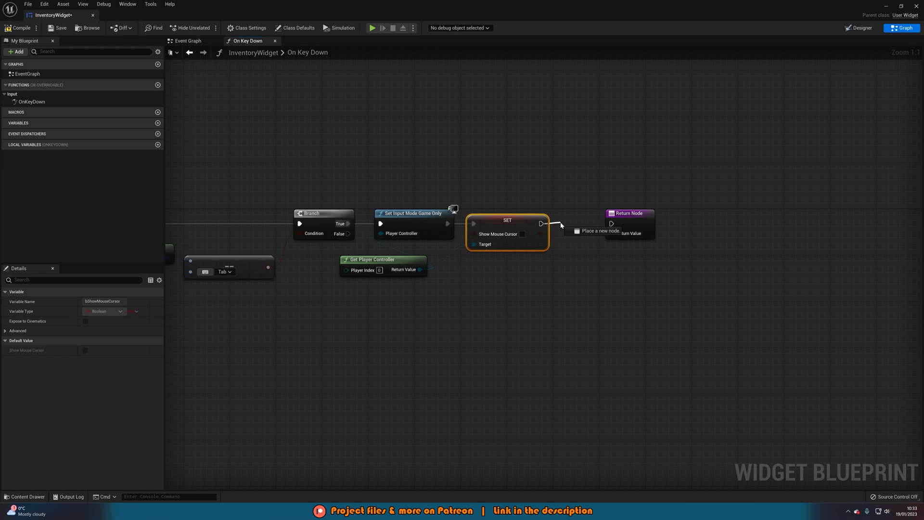
Remove the widget from parent and return Handled on True, with an Unhandled result for the False return
type("re")
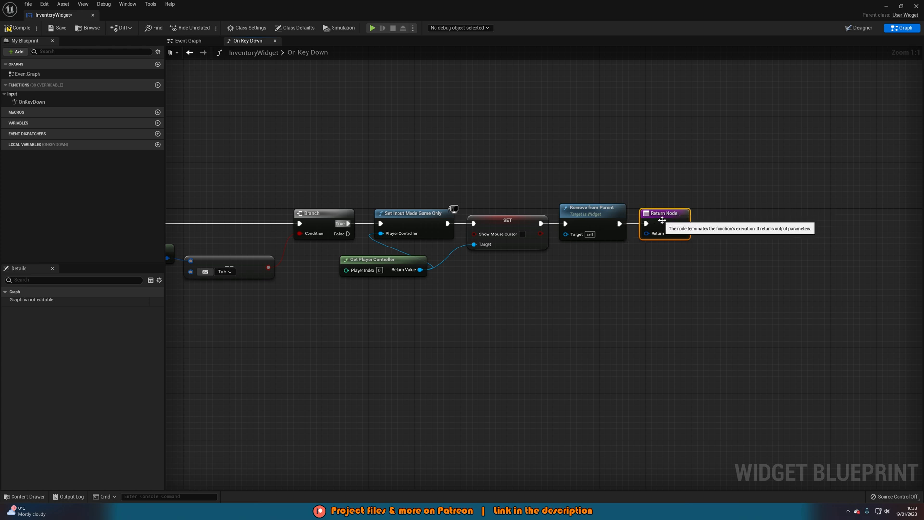
mouse_move(636, 279)
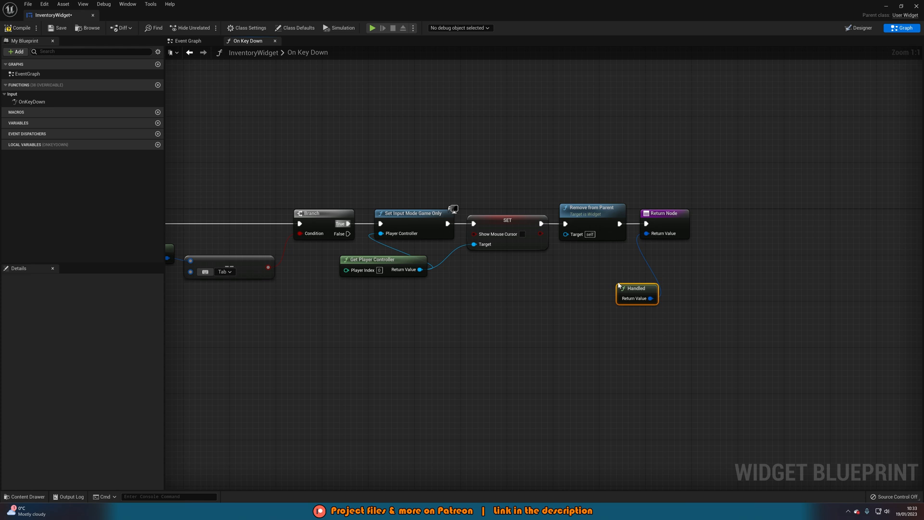
mouse_move(607, 253)
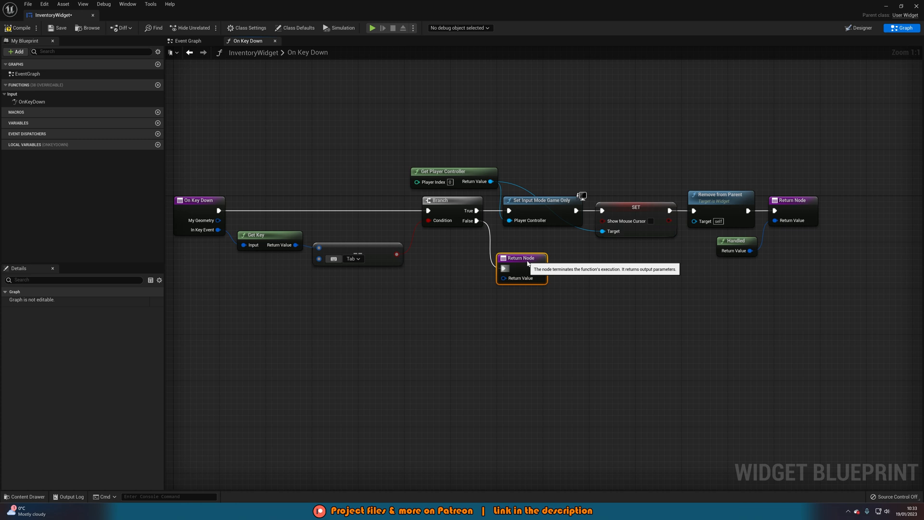
left_click_drag(514, 277, 493, 295)
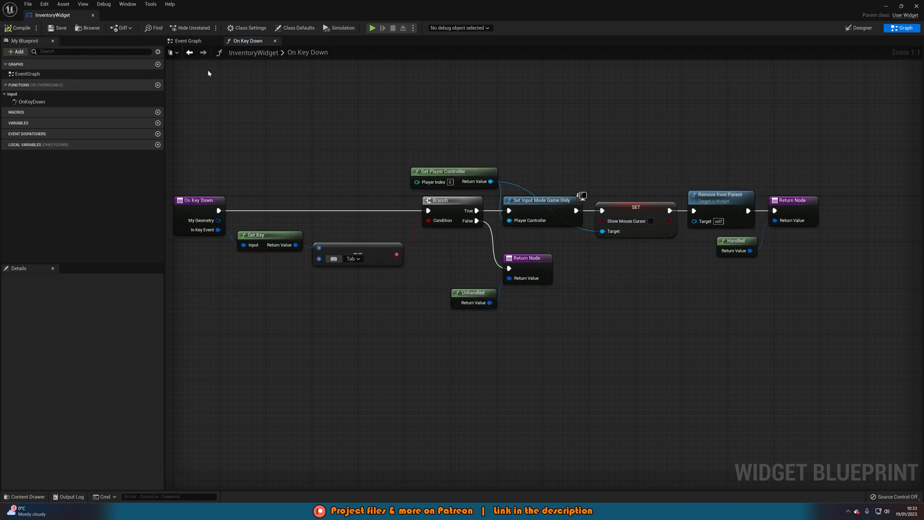
mouse_move(381, 115)
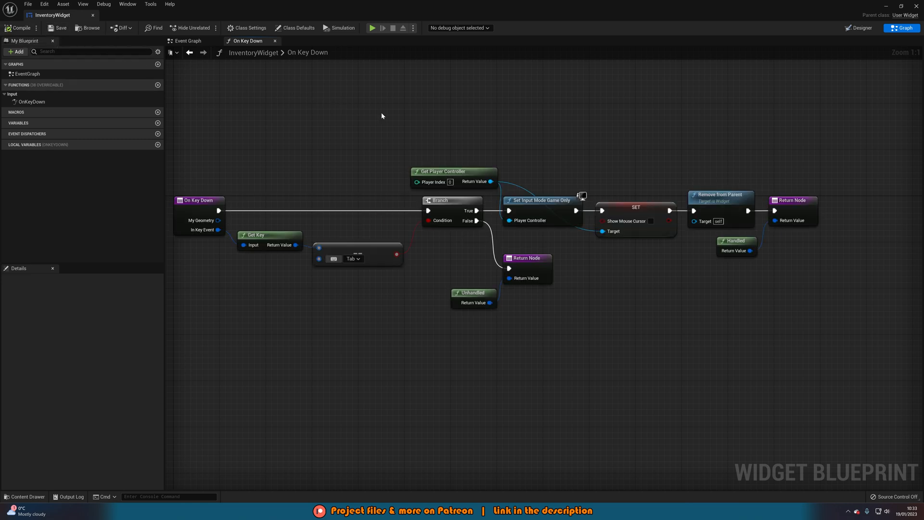
mouse_move(873, 57)
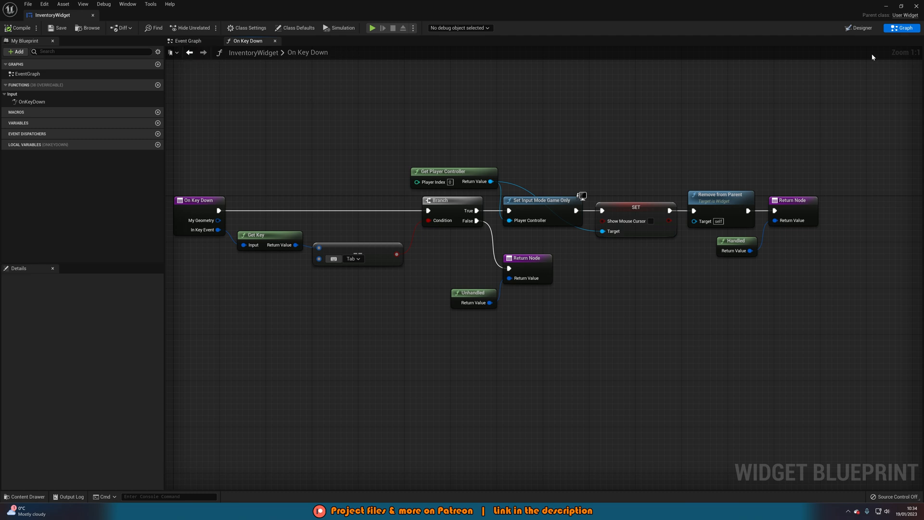
In the Designer, tick Is Focusable on the root InventoryWidget
left_click(857, 28)
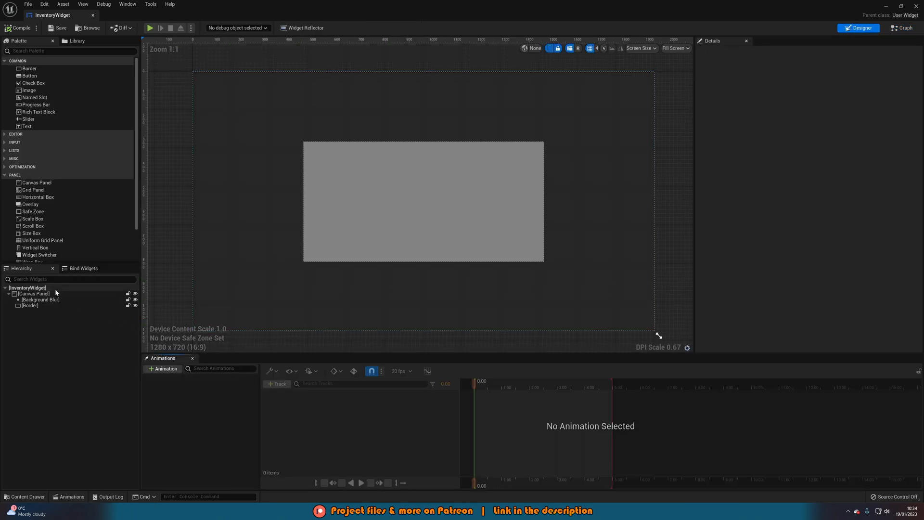
left_click(27, 287)
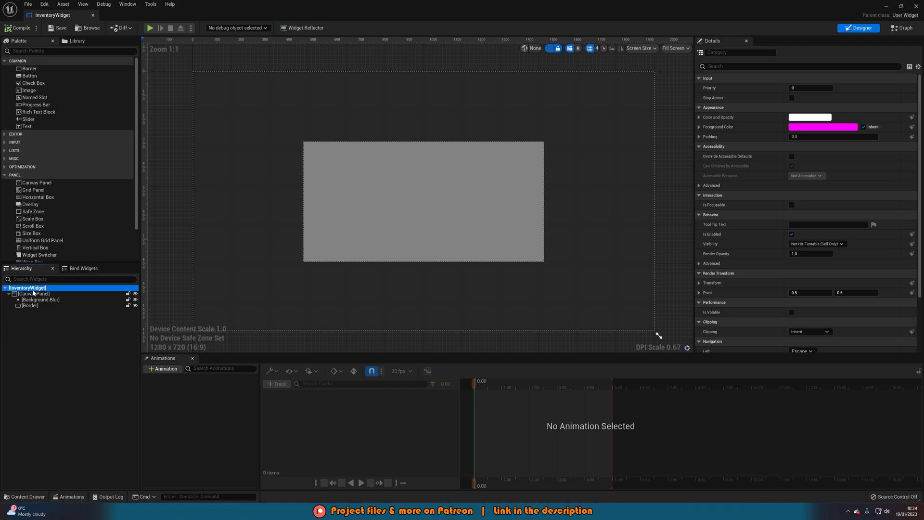
mouse_move(739, 277)
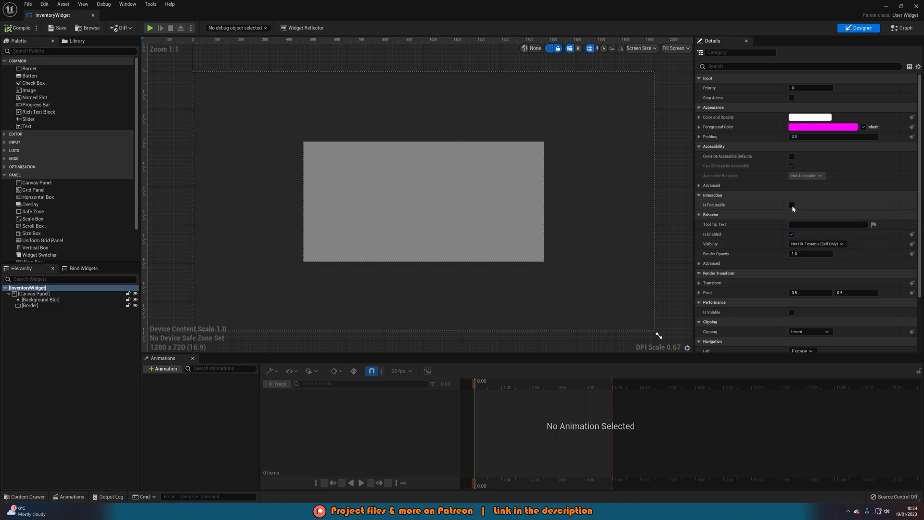
left_click(792, 204)
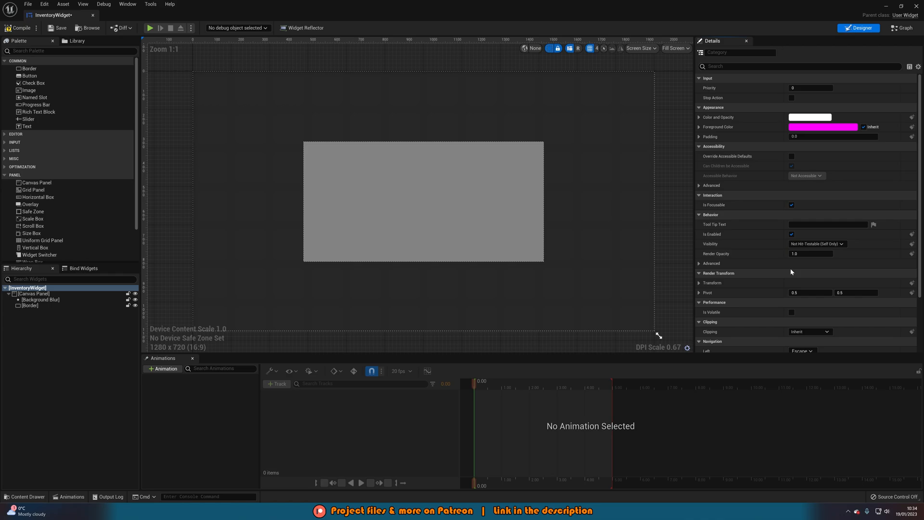
mouse_move(19, 27)
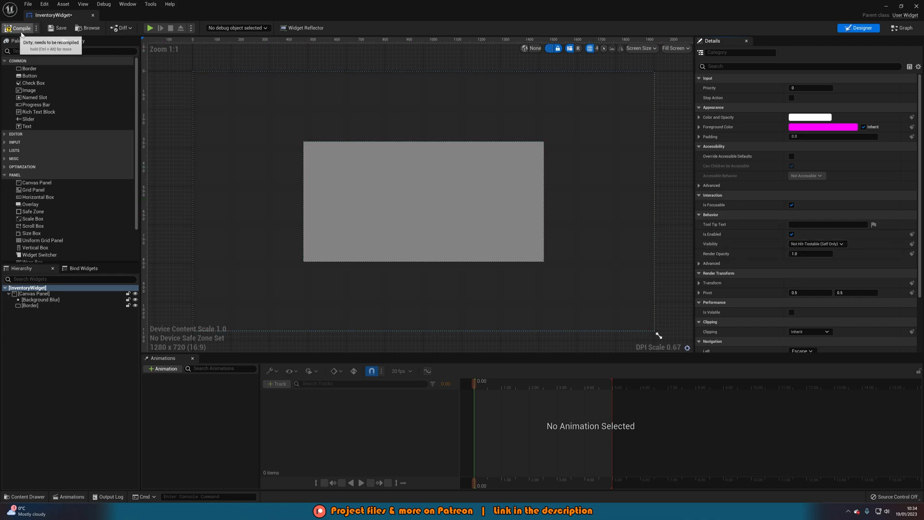